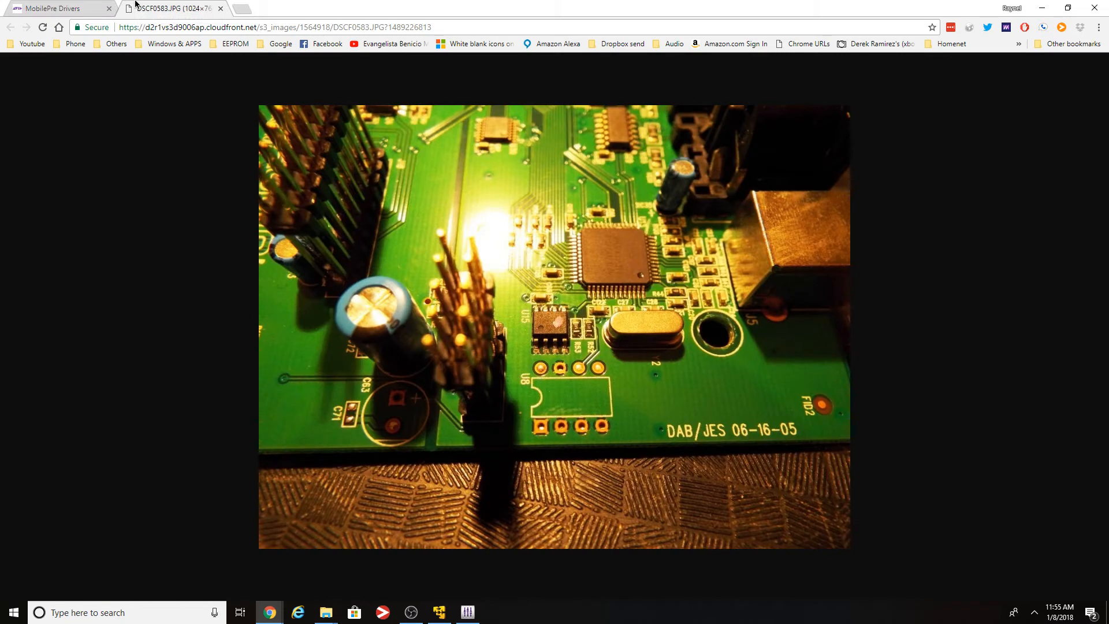
mouse_move(573, 284)
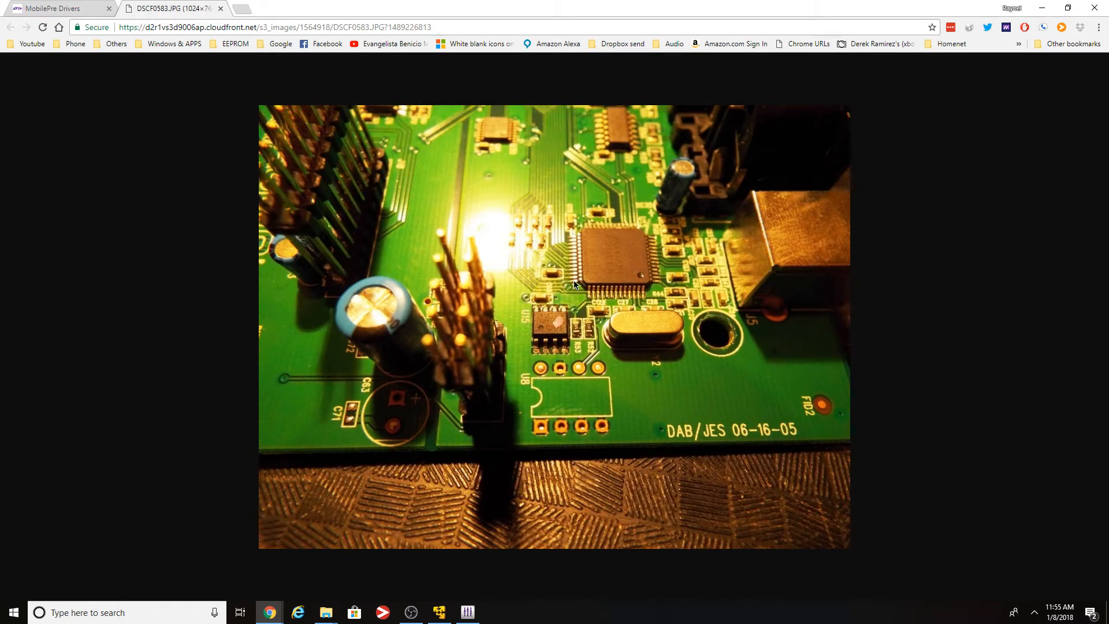
mouse_move(579, 338)
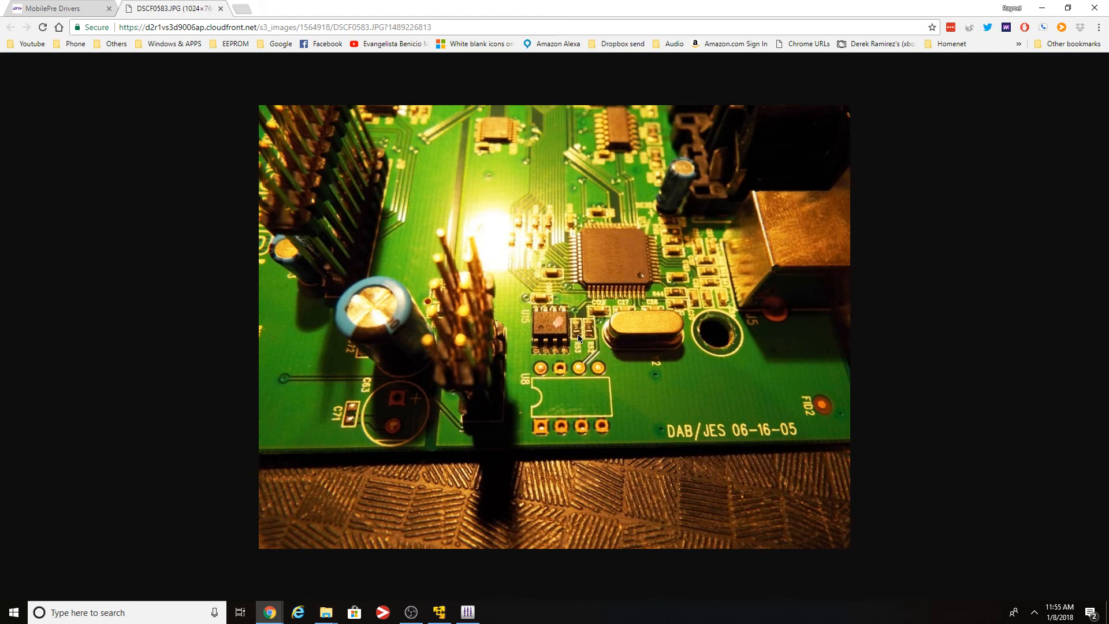
mouse_move(594, 373)
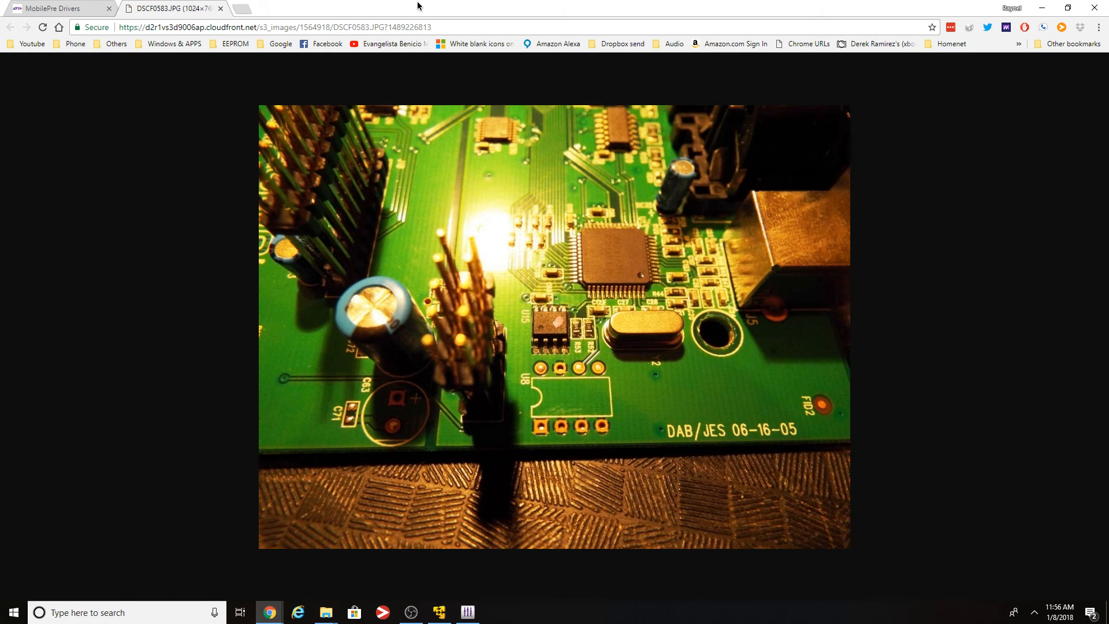
mouse_move(541, 320)
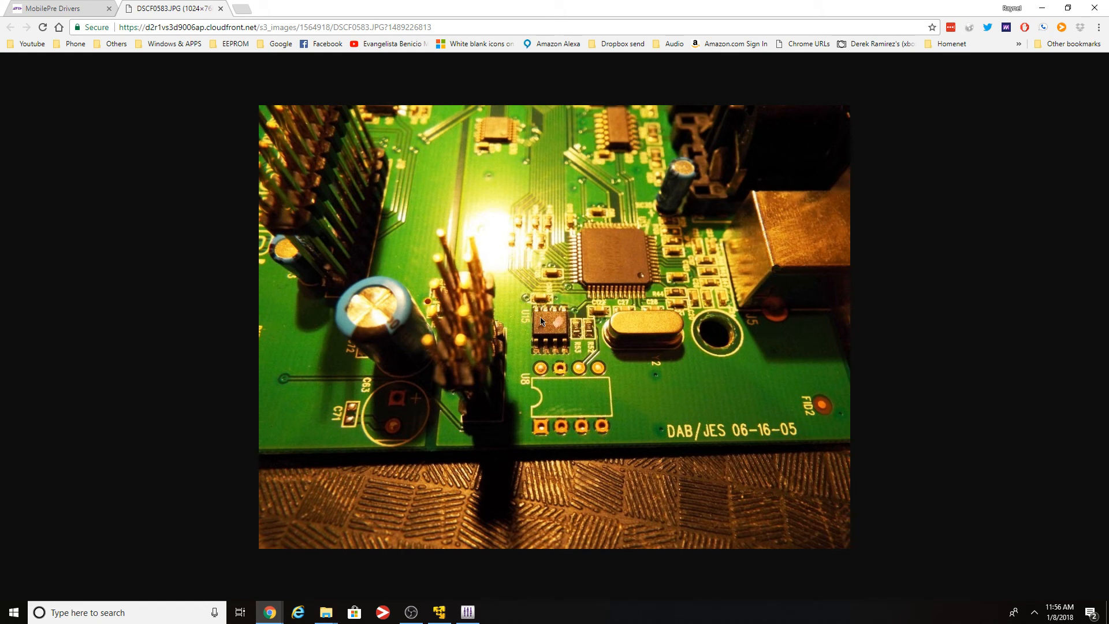
mouse_move(613, 395)
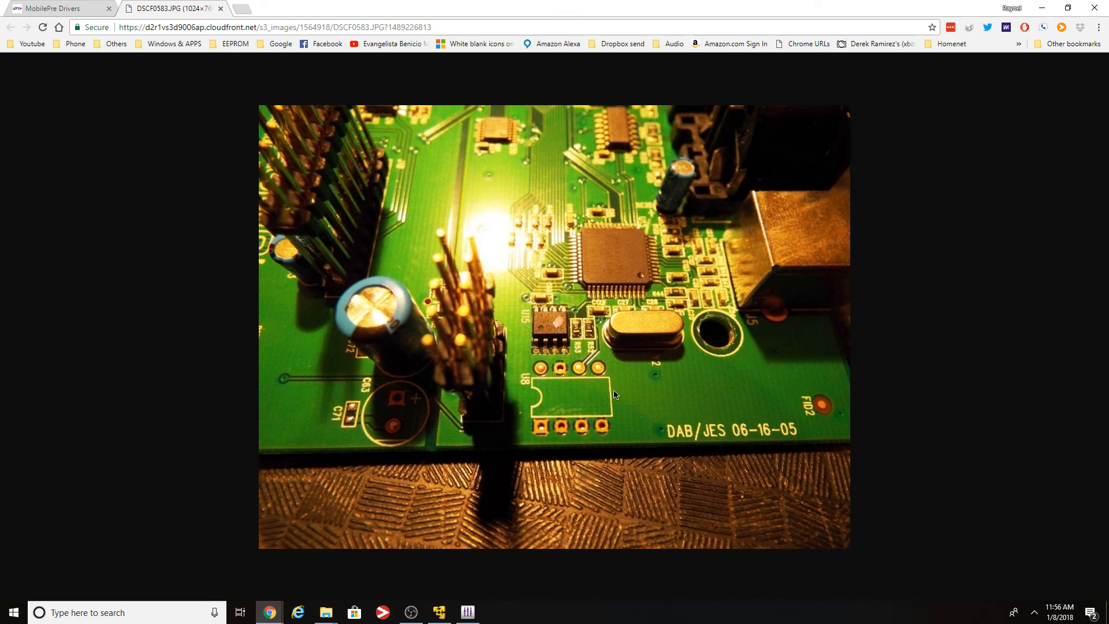
mouse_move(622, 339)
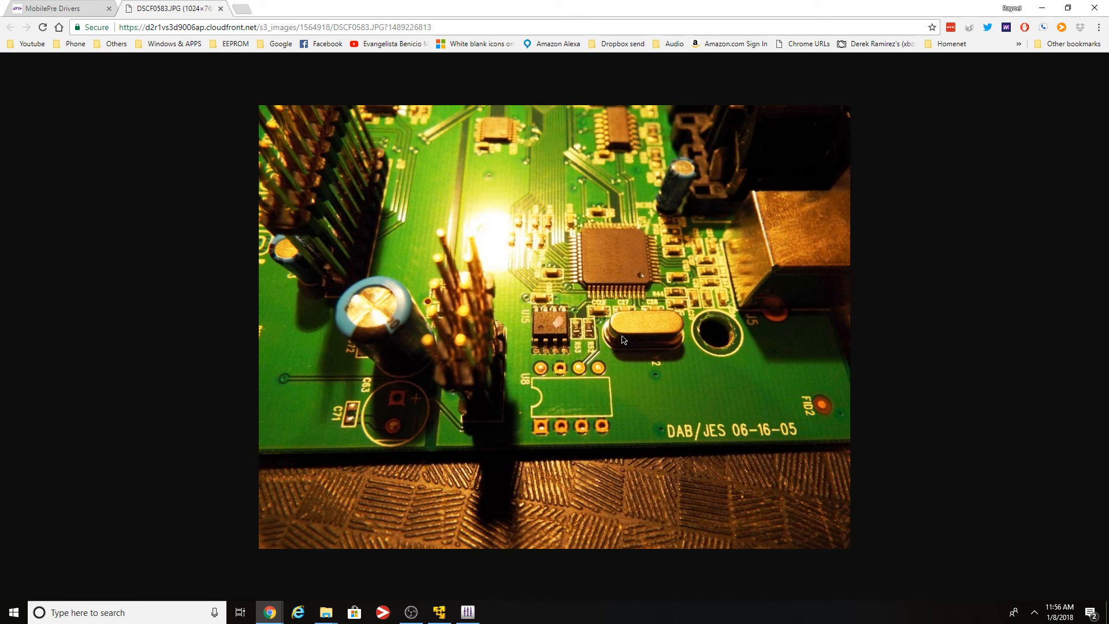
mouse_move(553, 336)
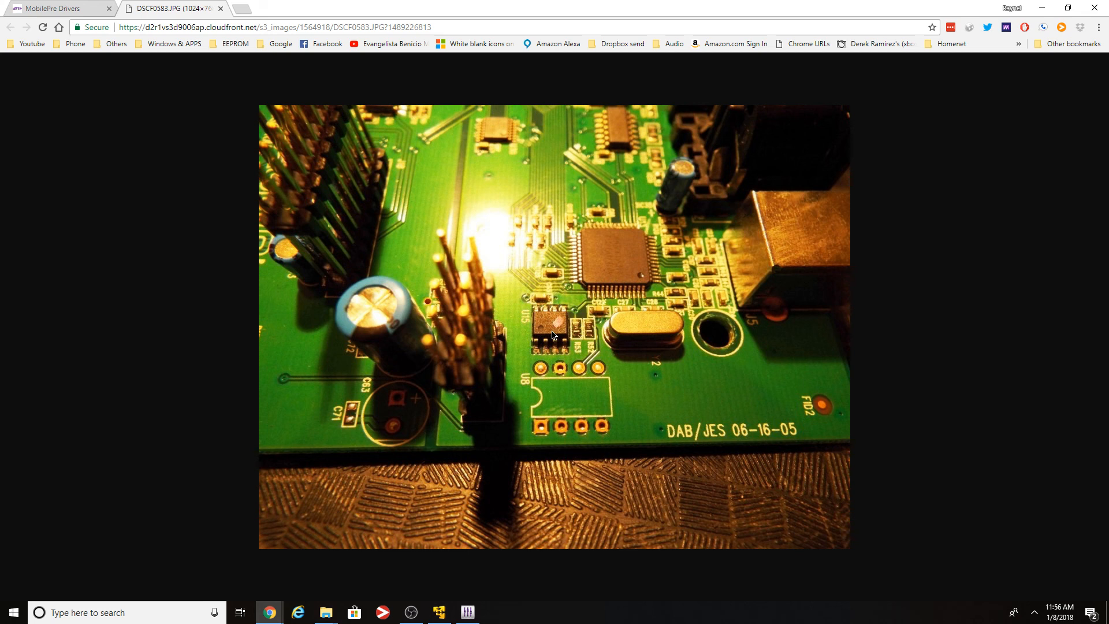